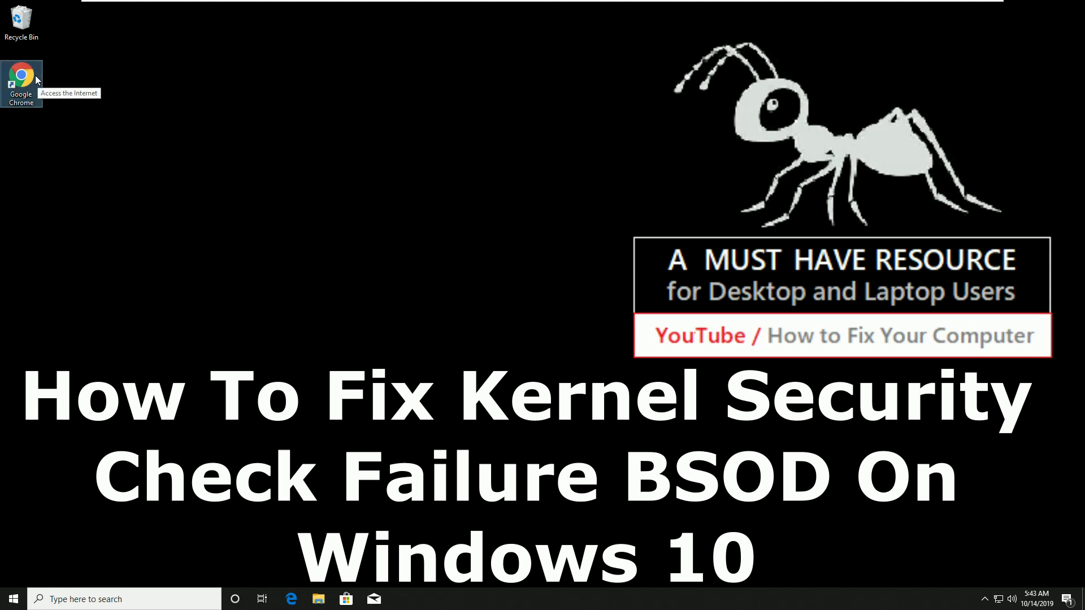
mouse_move(377, 263)
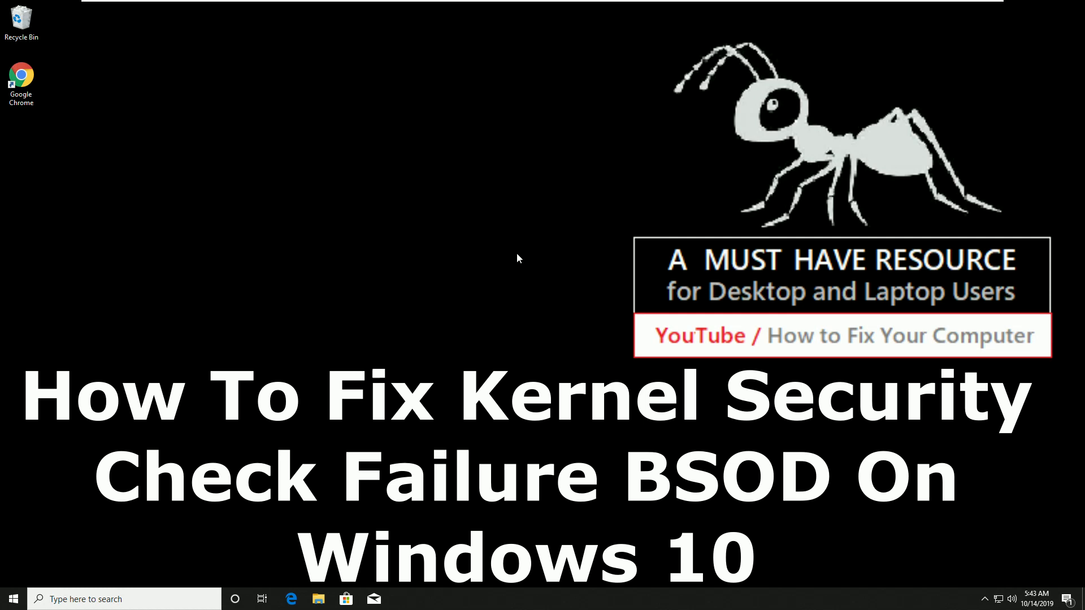
Search the Start menu for 'device manager'.
left_click(13, 599)
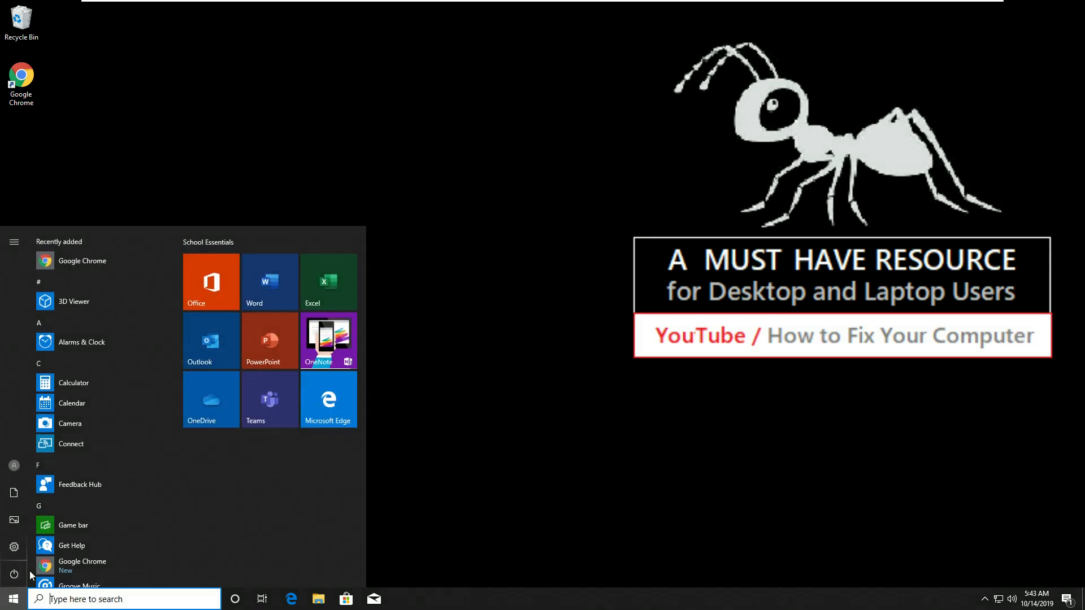
type("device manager")
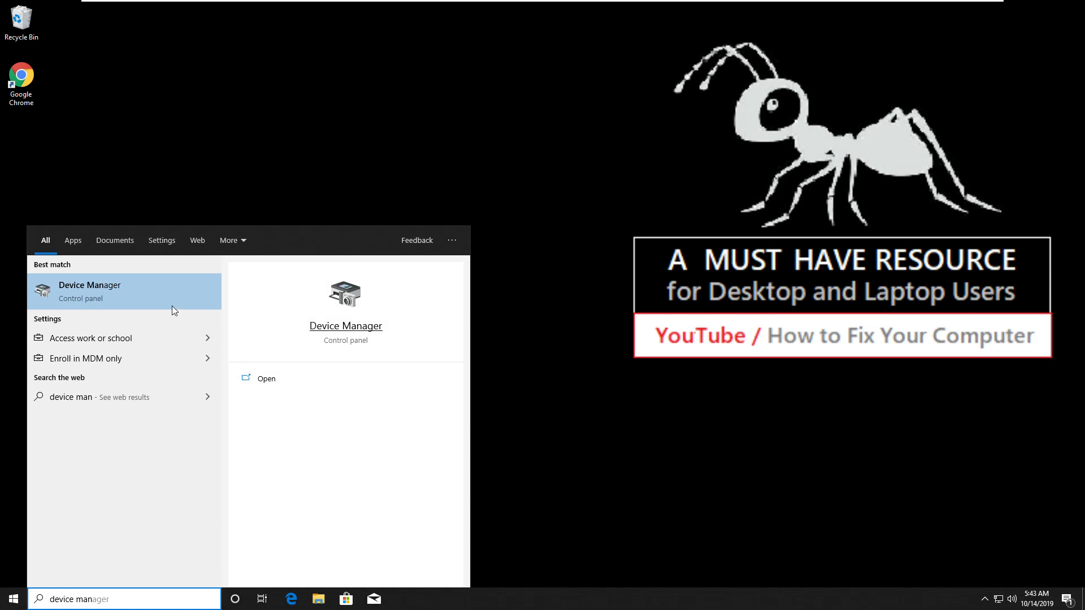
Launch Device Manager, expand Display adapters and open VMware SVGA 3D's Properties.
left_click(90, 291)
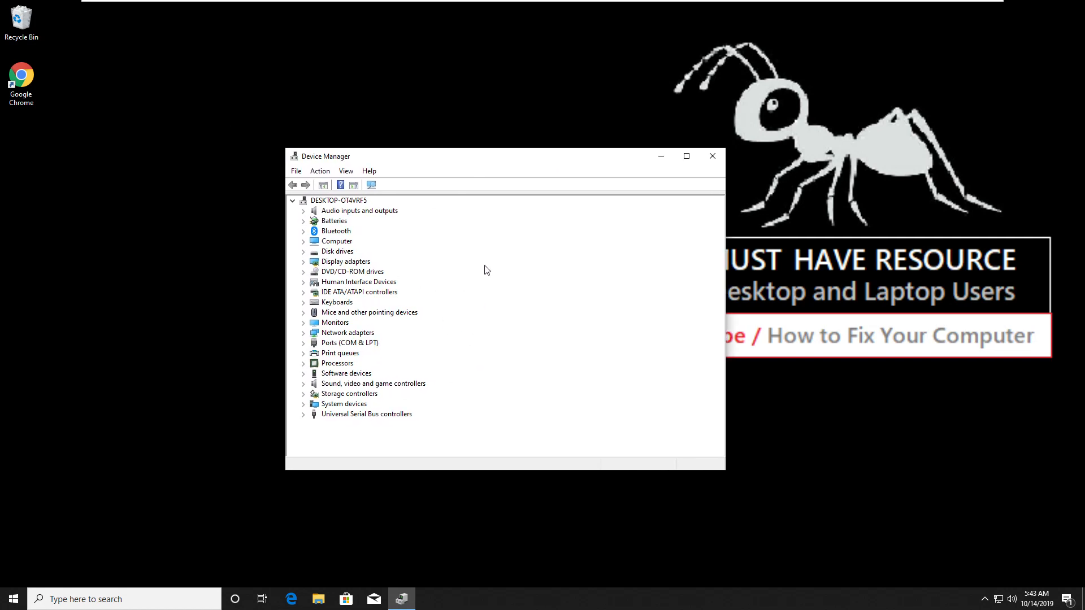
mouse_move(340, 292)
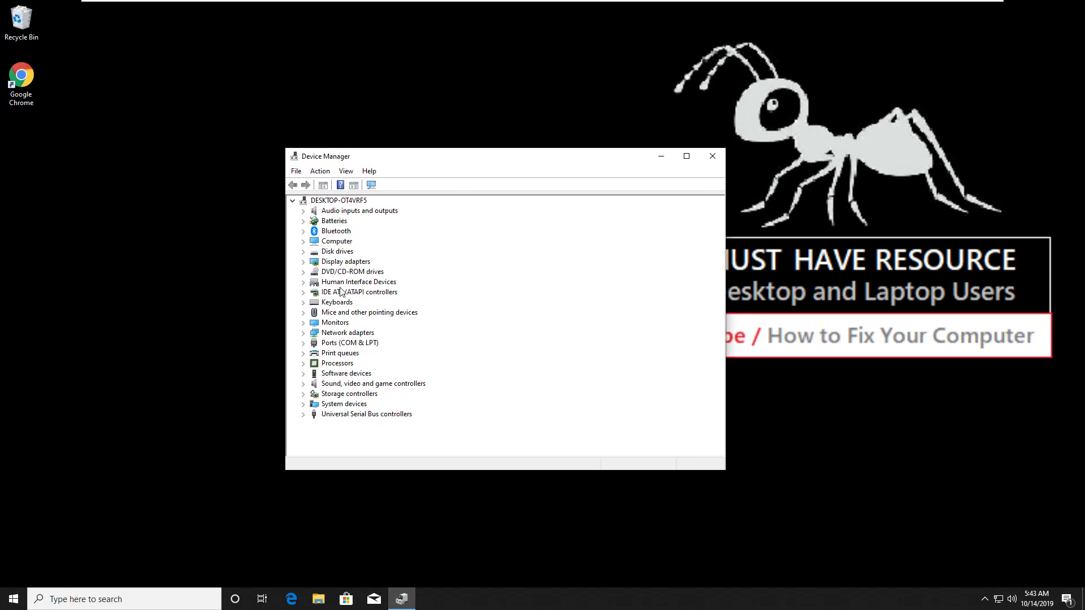
left_click(305, 262)
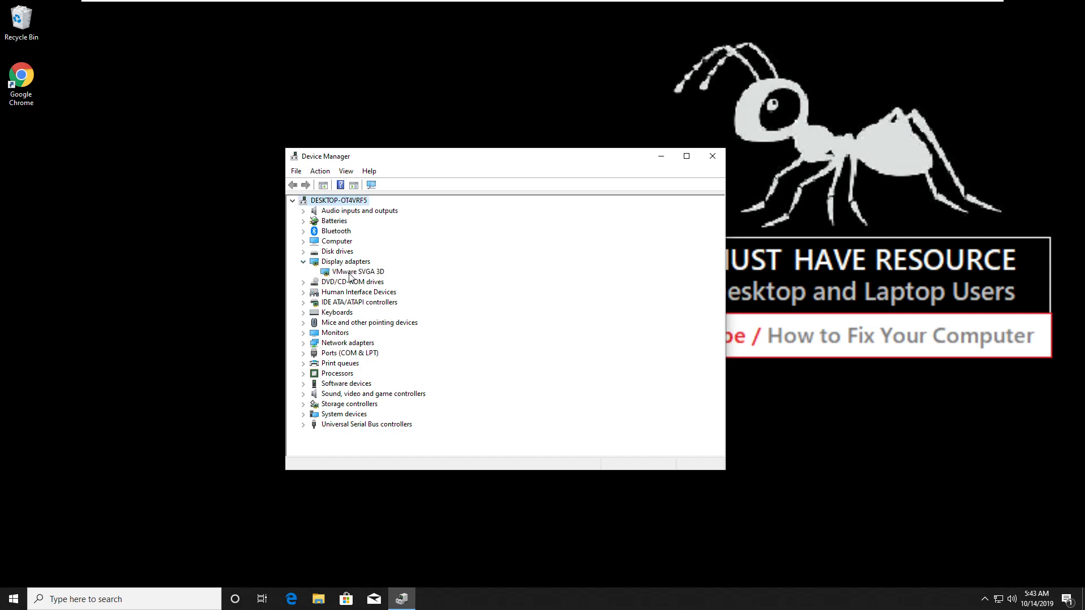
right_click(358, 271)
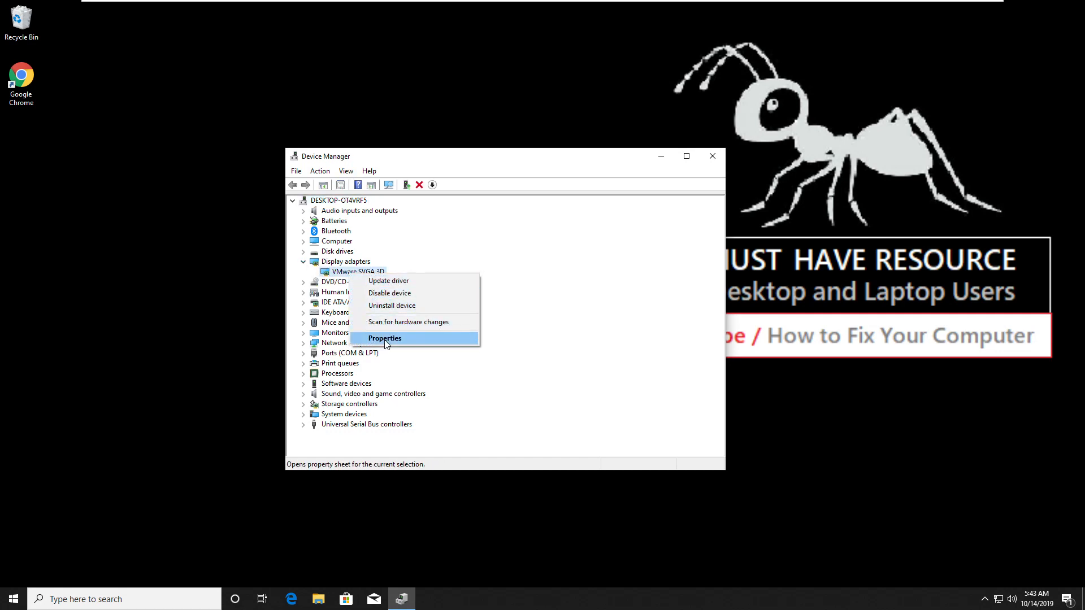
left_click(385, 339)
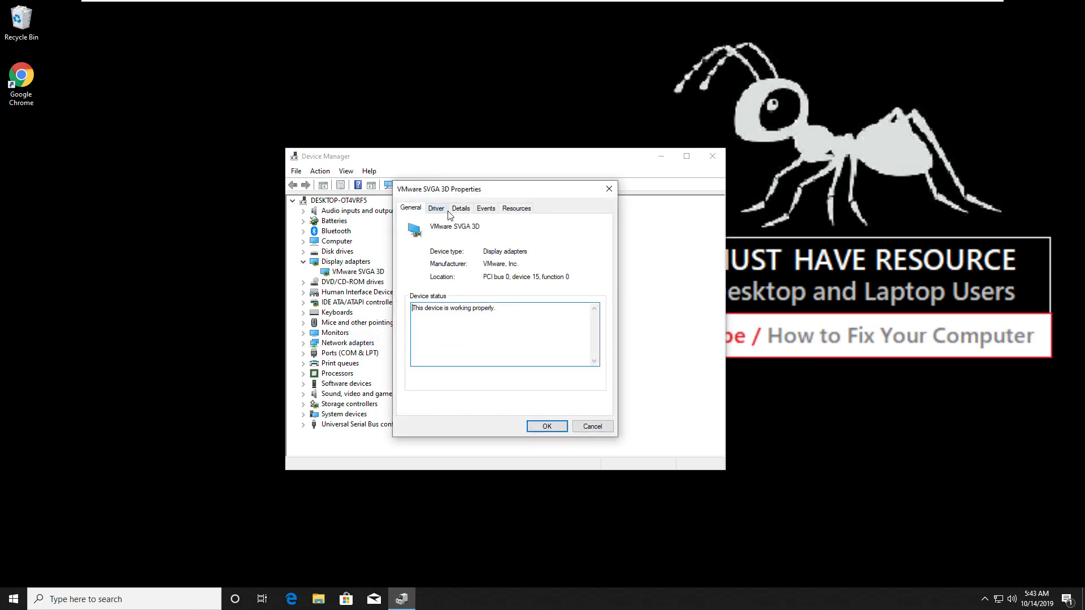
Search automatically for a VMware SVGA 3D driver update, confirm it's current, and close.
left_click(436, 208)
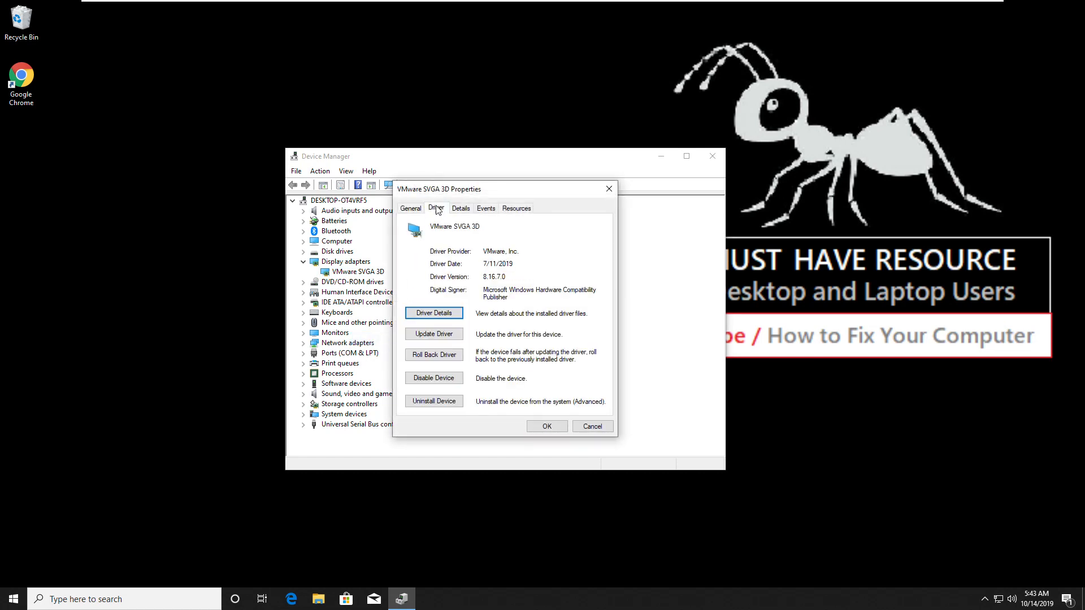
mouse_move(434, 334)
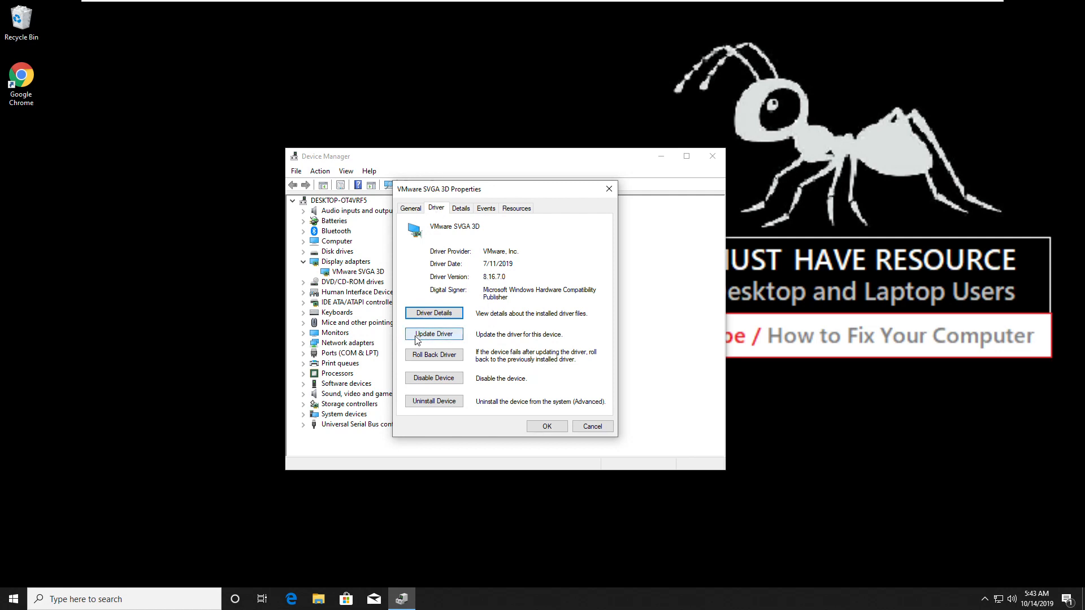
left_click(434, 334)
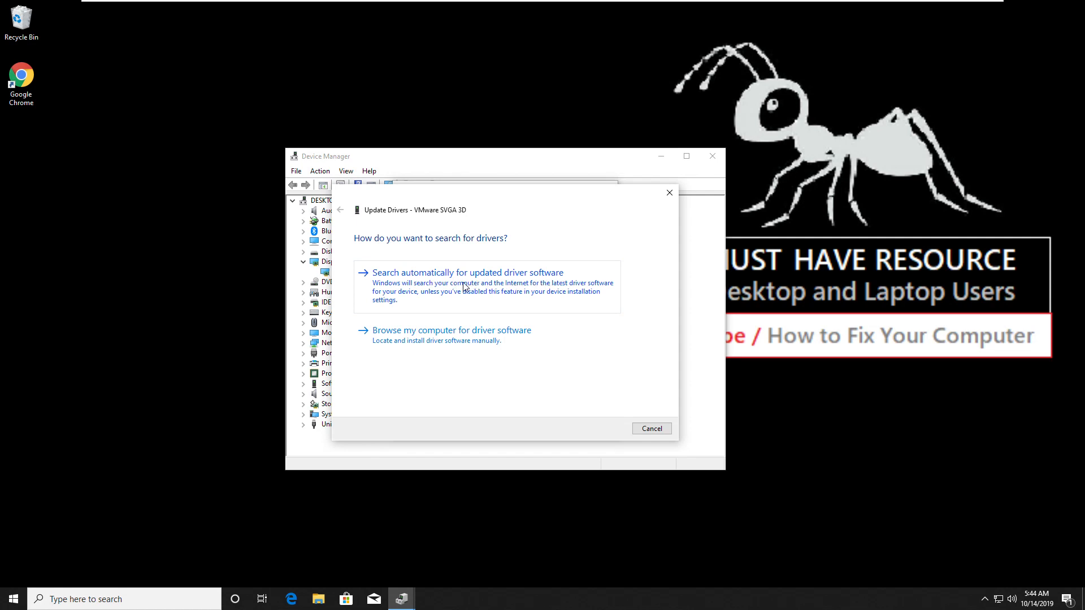
left_click(467, 272)
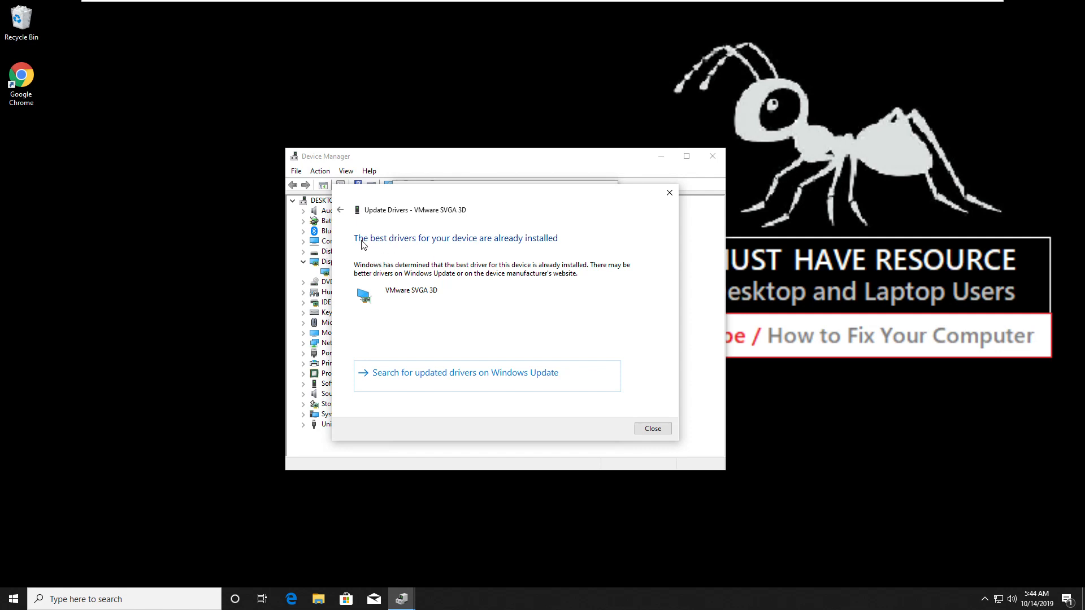
mouse_move(662, 424)
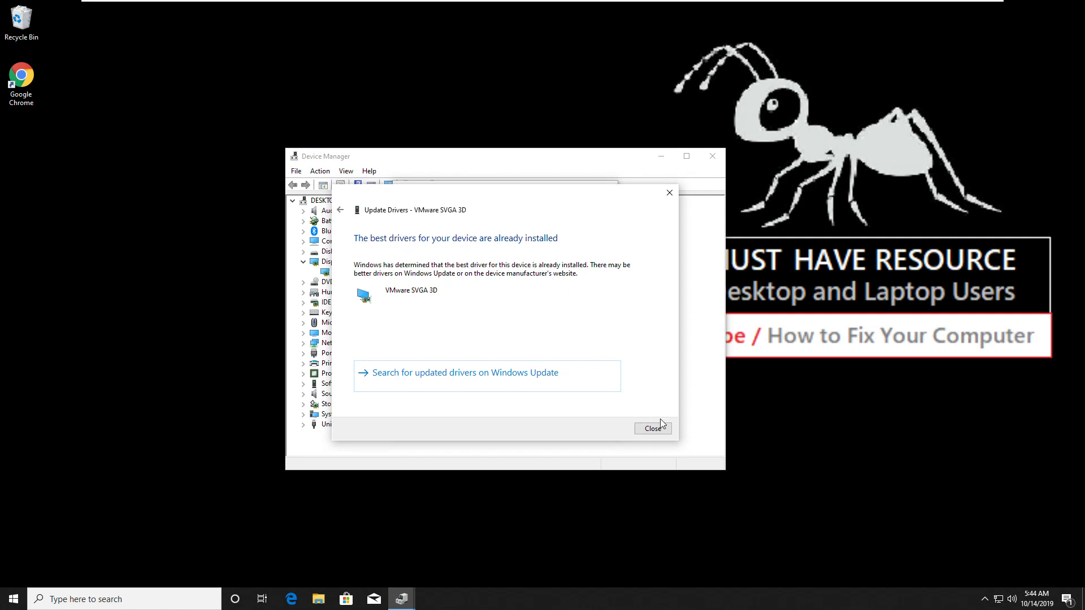
left_click(651, 428)
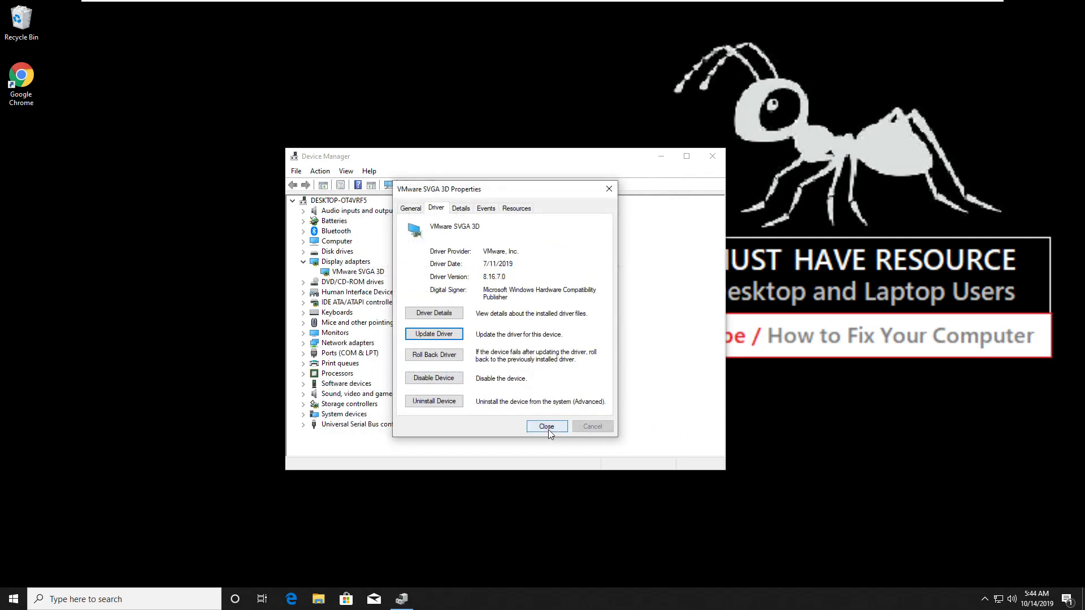
left_click(546, 425)
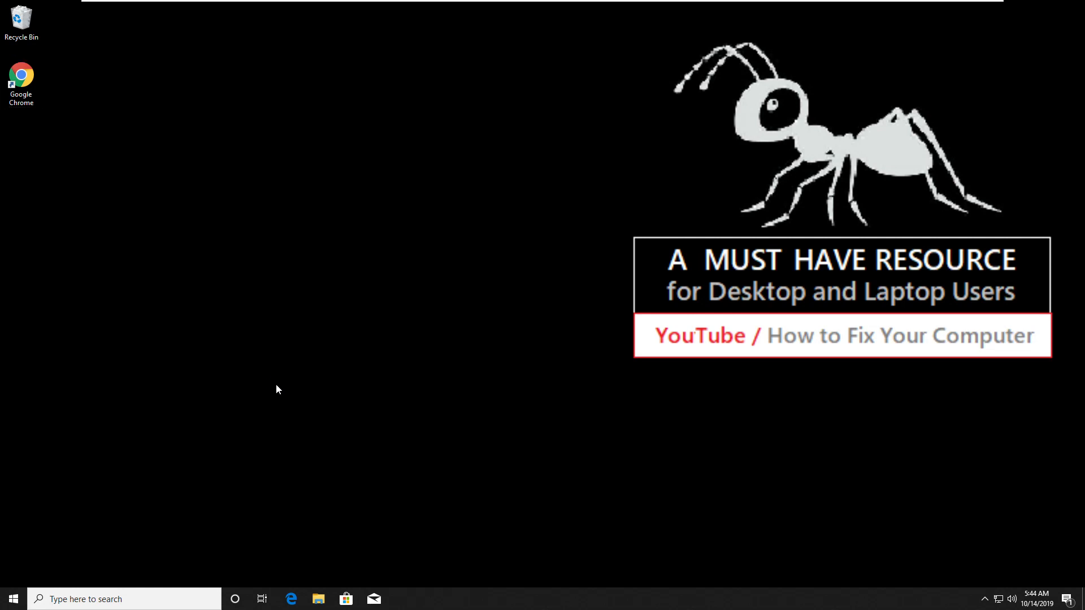
Open the Properties of Local Disk (C:) from This PC in File Explorer.
left_click(317, 599)
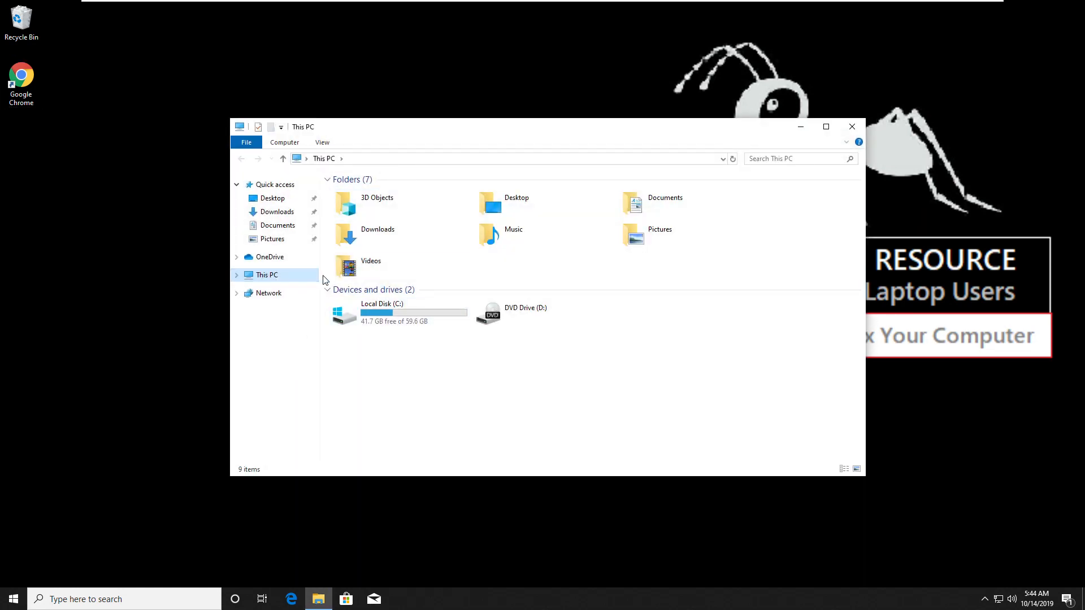
left_click(398, 313)
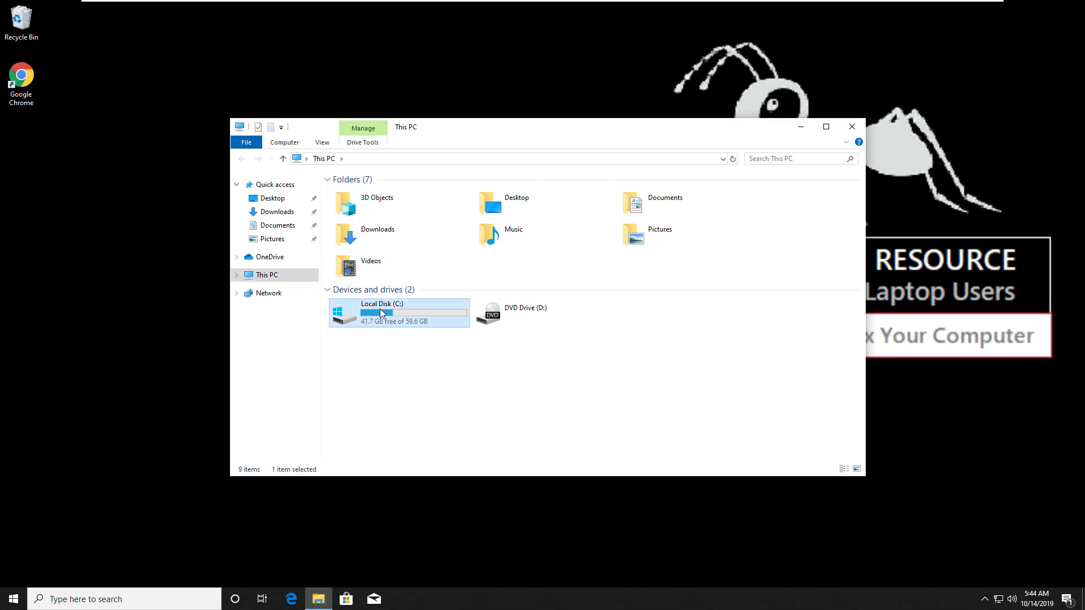
right_click(381, 313)
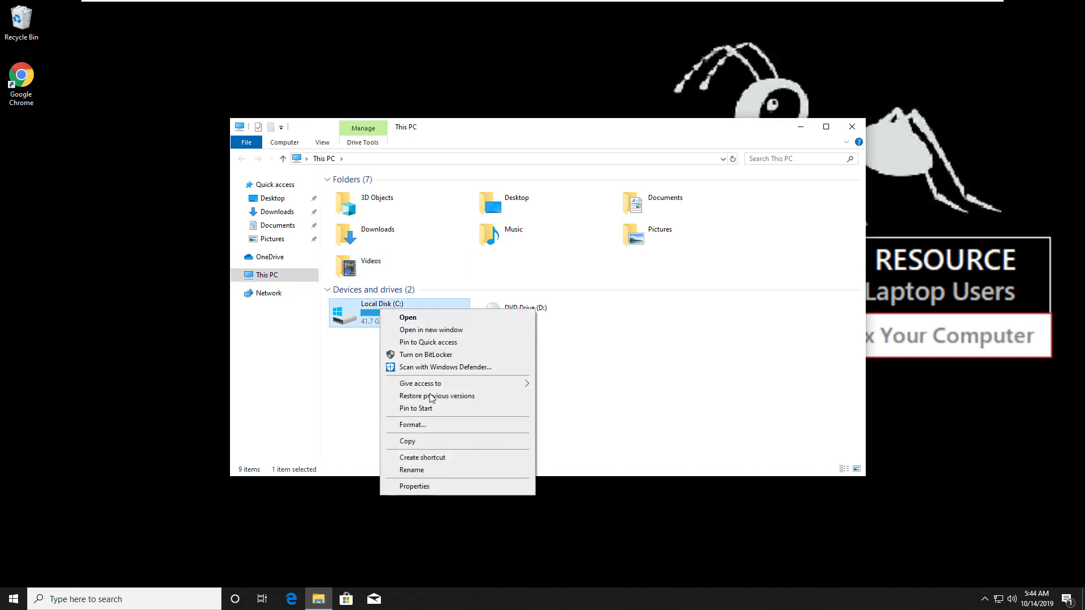
left_click(414, 487)
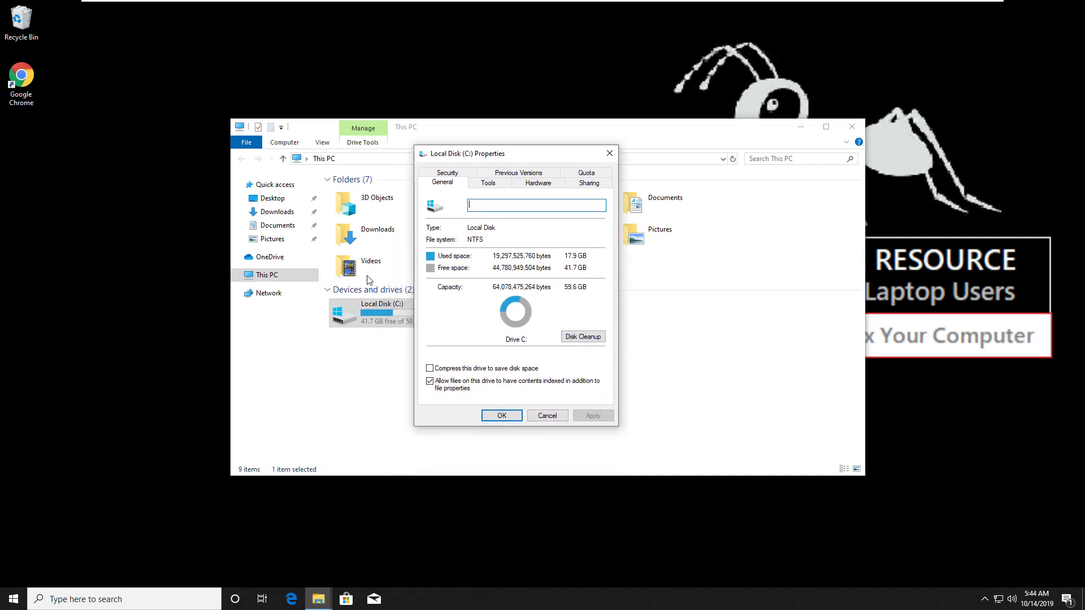
Scan Local Disk (C:) for errors from the Tools tab, finding none, then open Start.
left_click(488, 182)
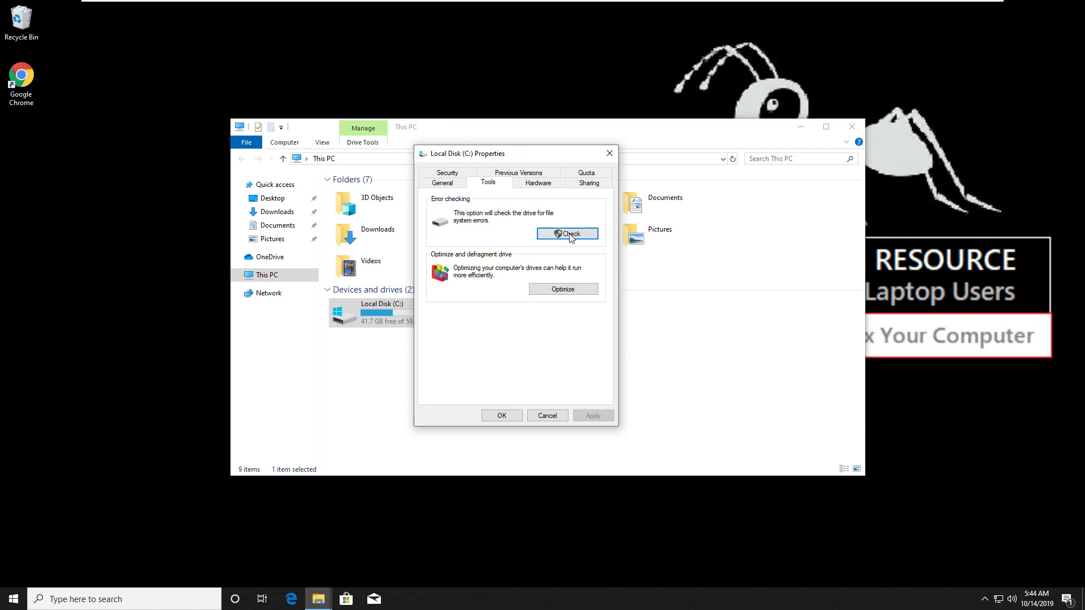
left_click(567, 233)
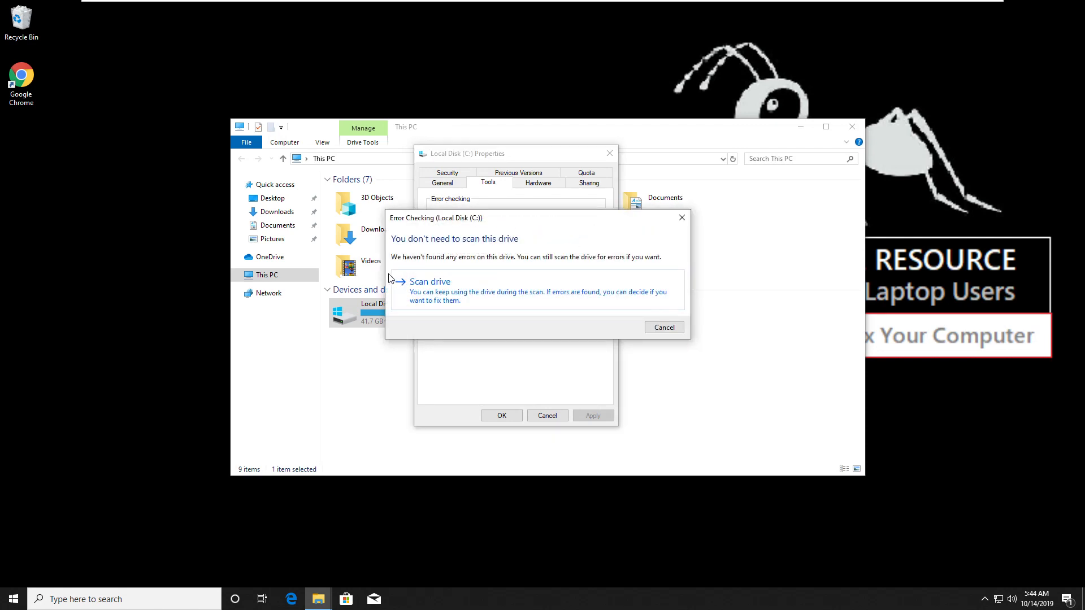
left_click(430, 281)
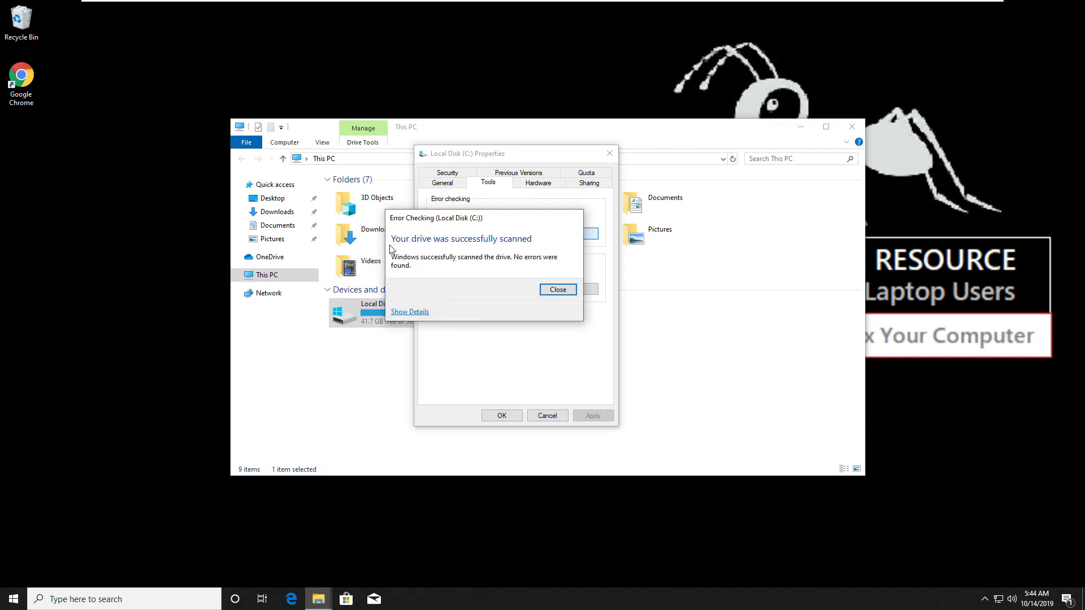
left_click(558, 290)
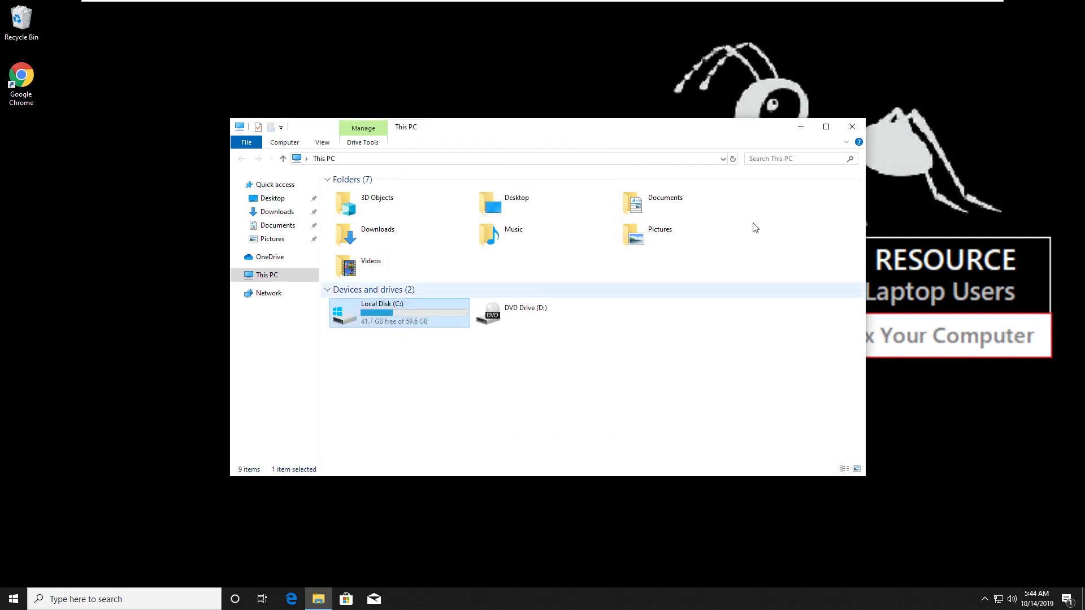
left_click(11, 599)
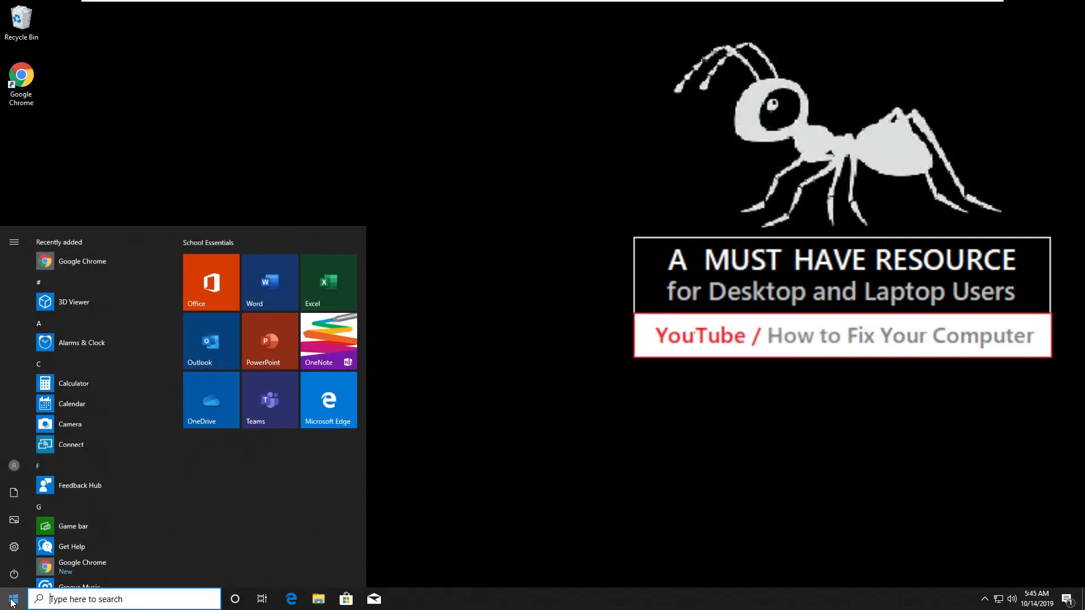
Relaunch Device Manager via a 'devi' search and expand Network adapters.
type("device man")
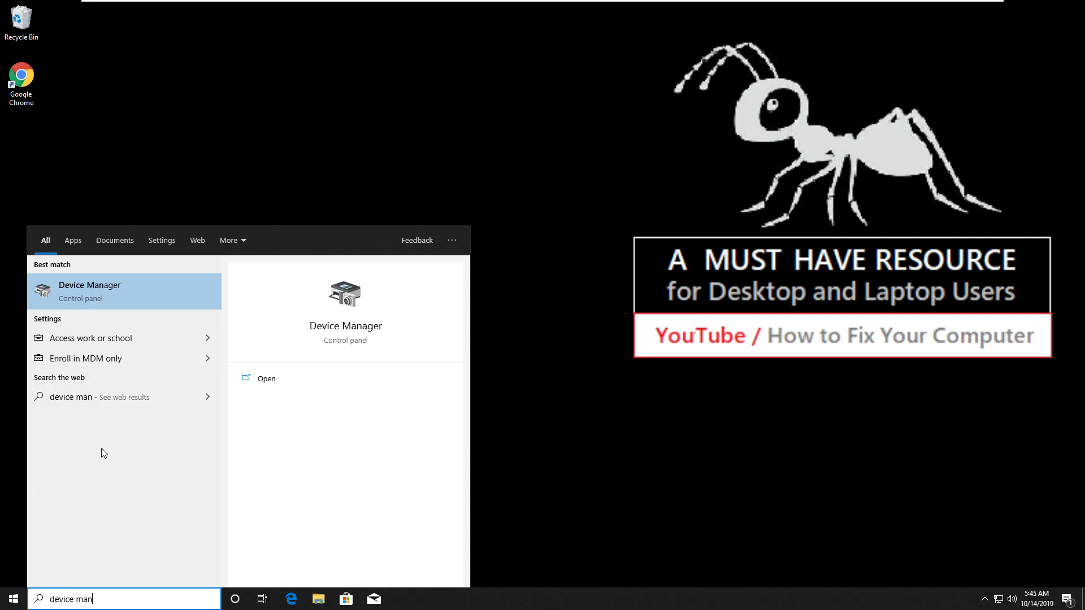
left_click(90, 291)
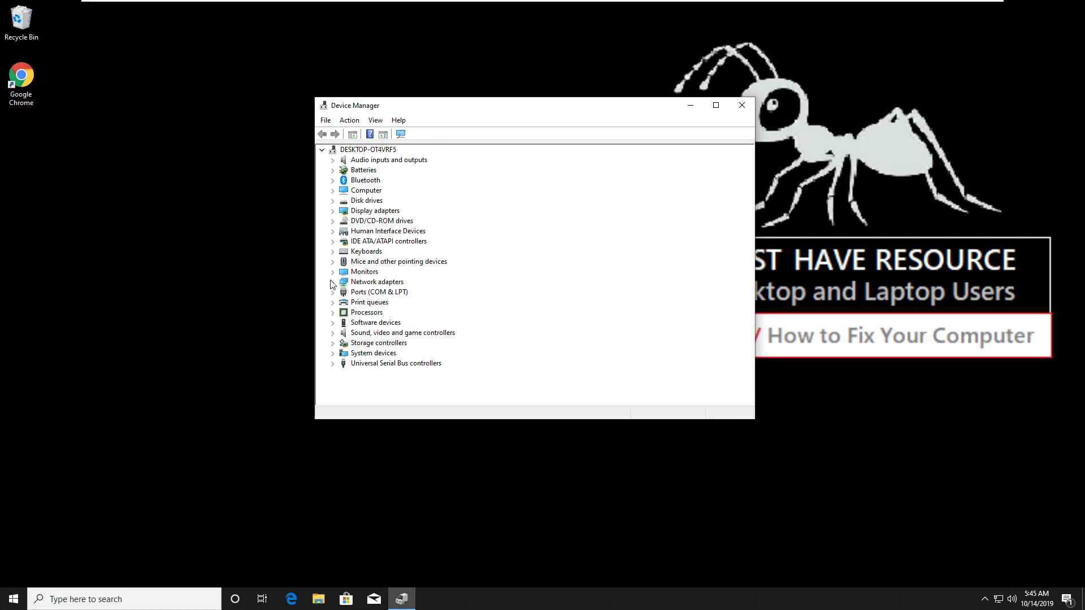
mouse_move(336, 215)
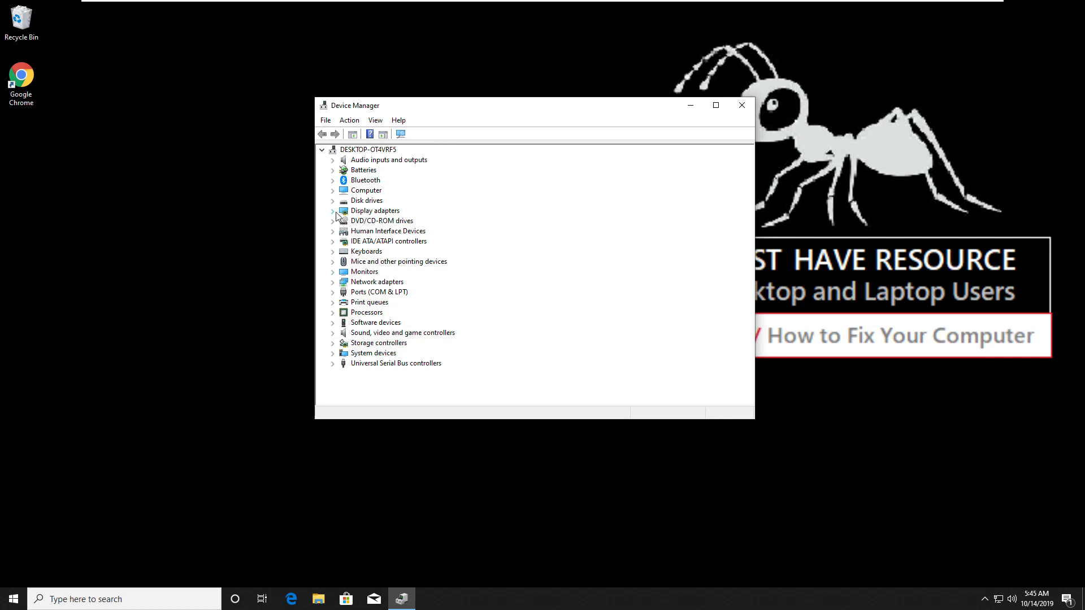
left_click(333, 281)
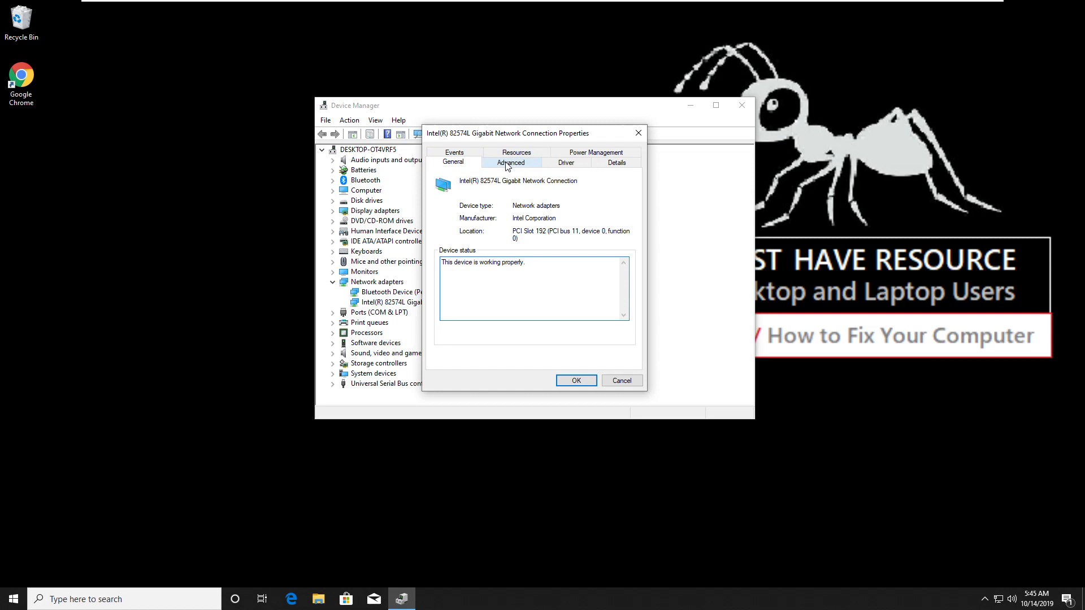
Show the Intel 82574L driver details: Microsoft, 6/12/2018, version 12.17.10.8.
left_click(567, 162)
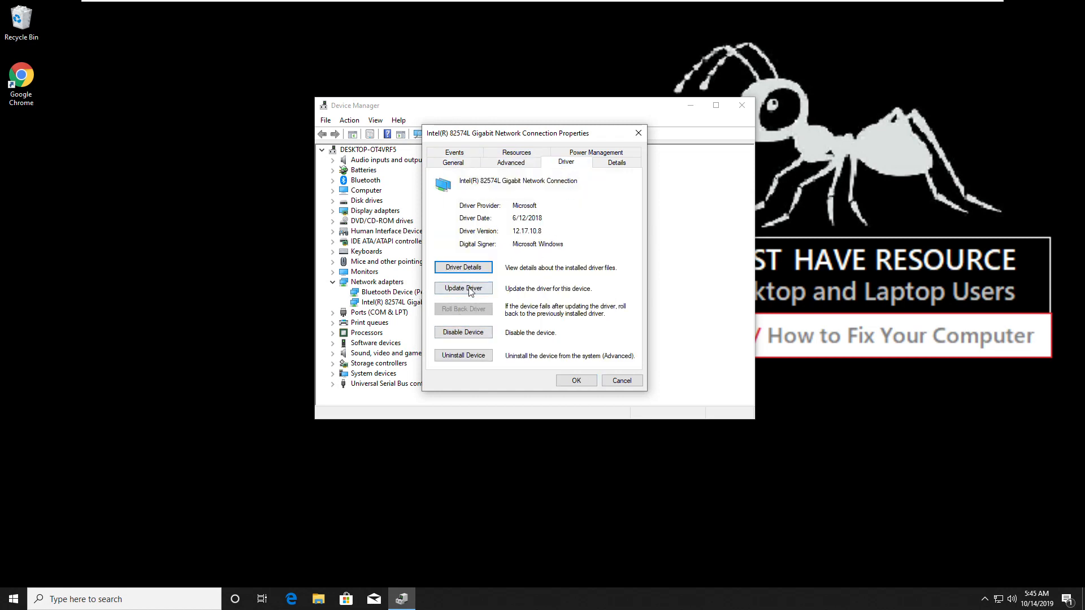
Search automatically for an Intel 82574L driver update, confirming the best driver is installed.
left_click(463, 287)
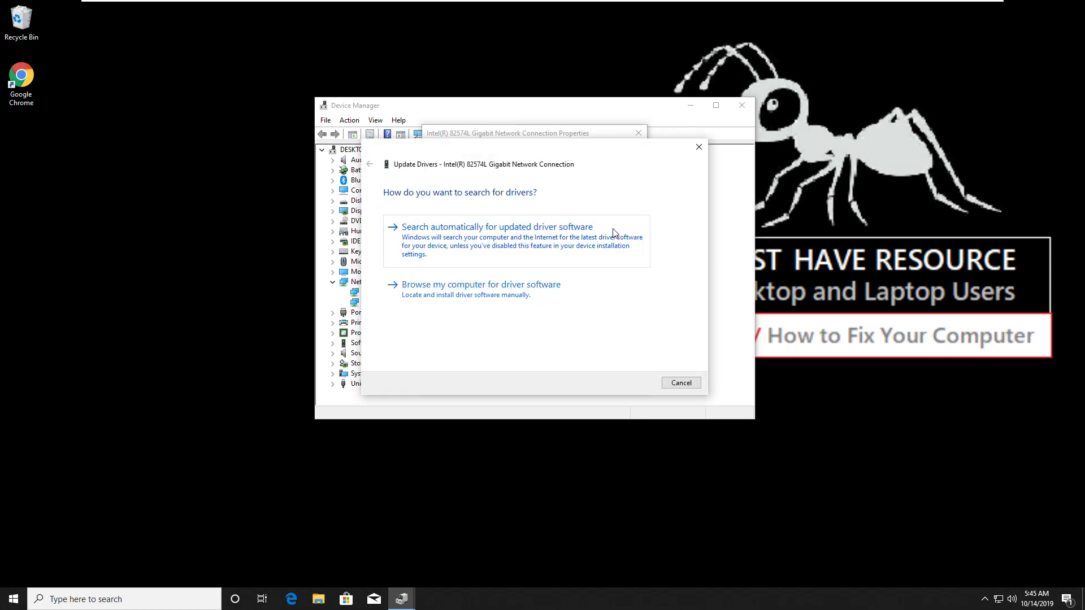
left_click(497, 226)
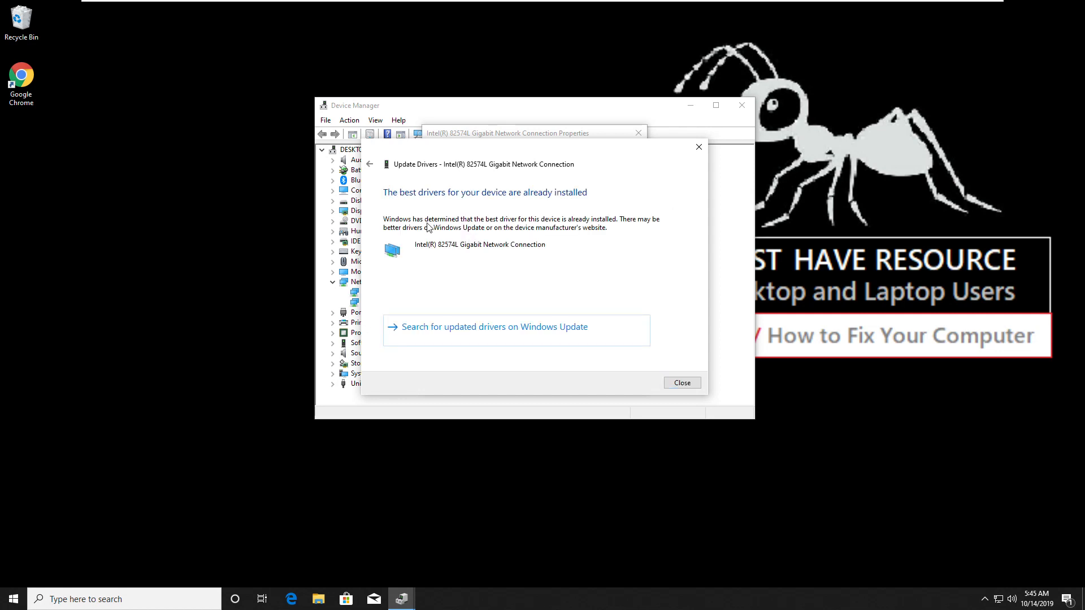
mouse_move(602, 281)
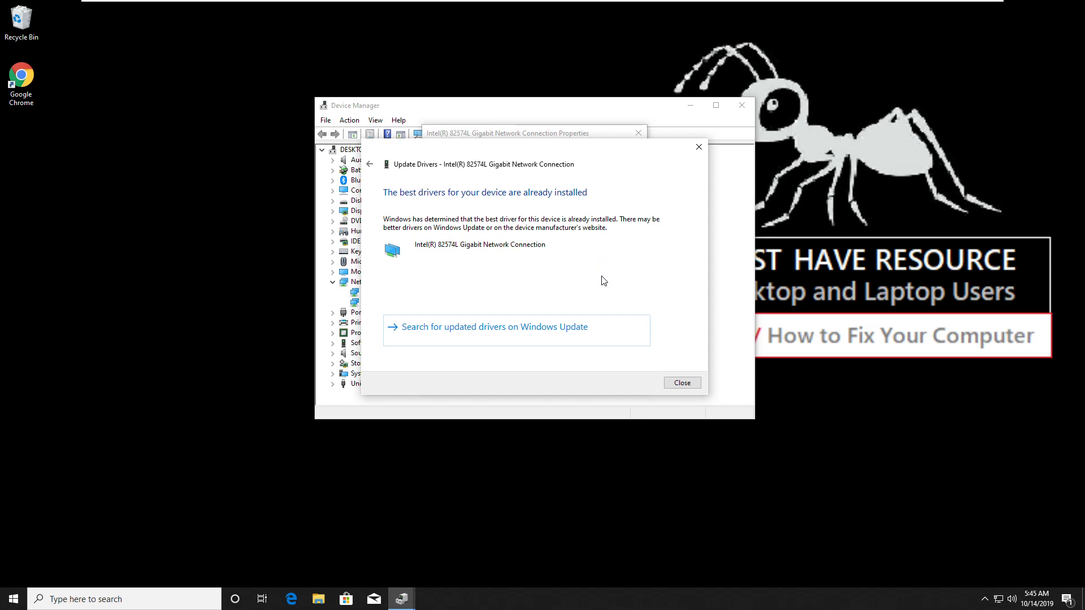
mouse_move(681, 383)
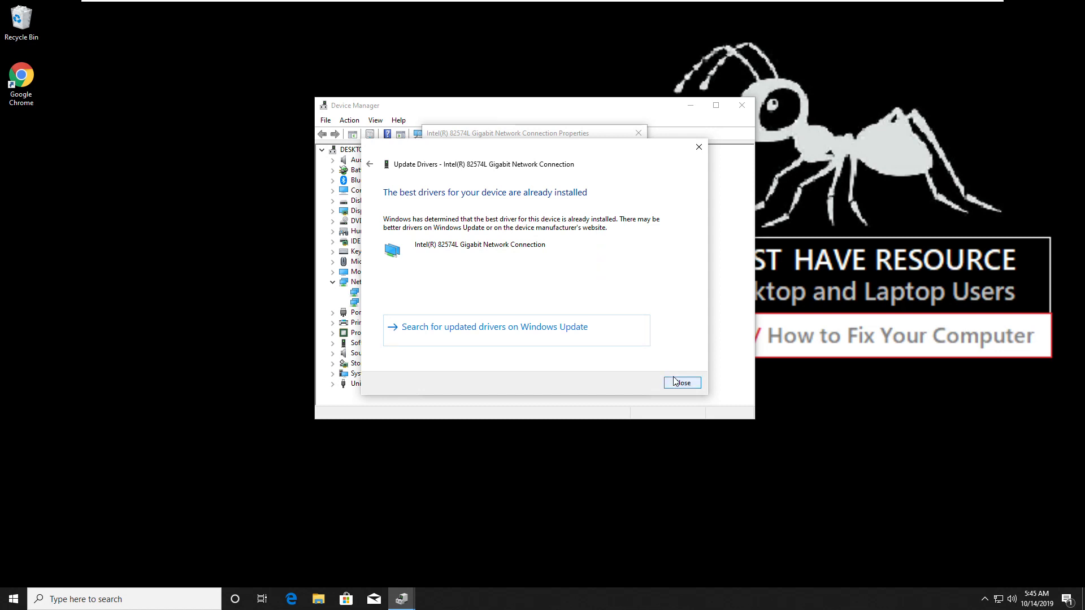
left_click(681, 383)
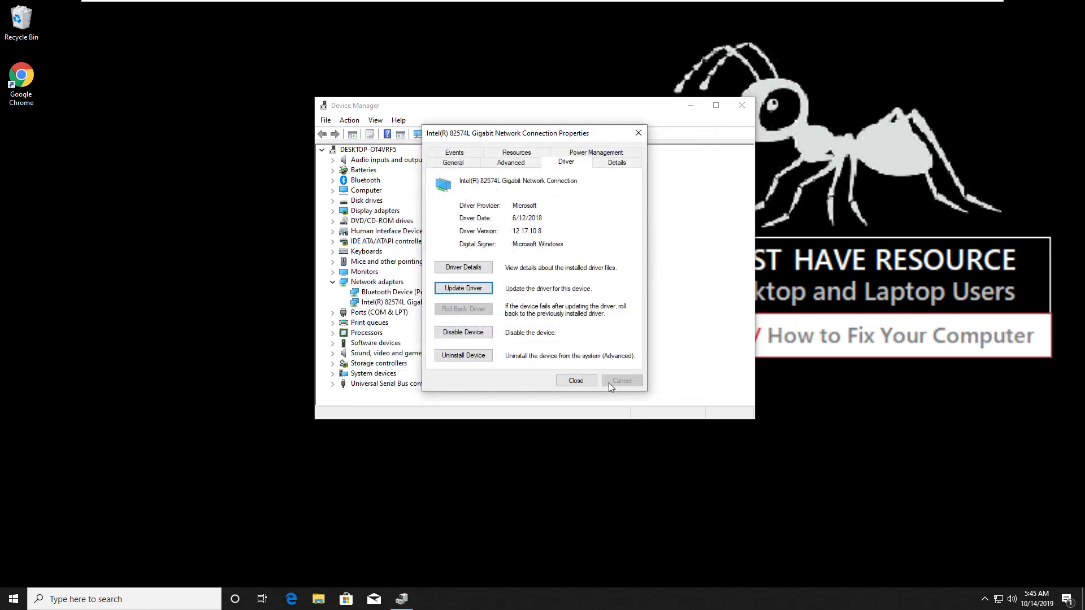